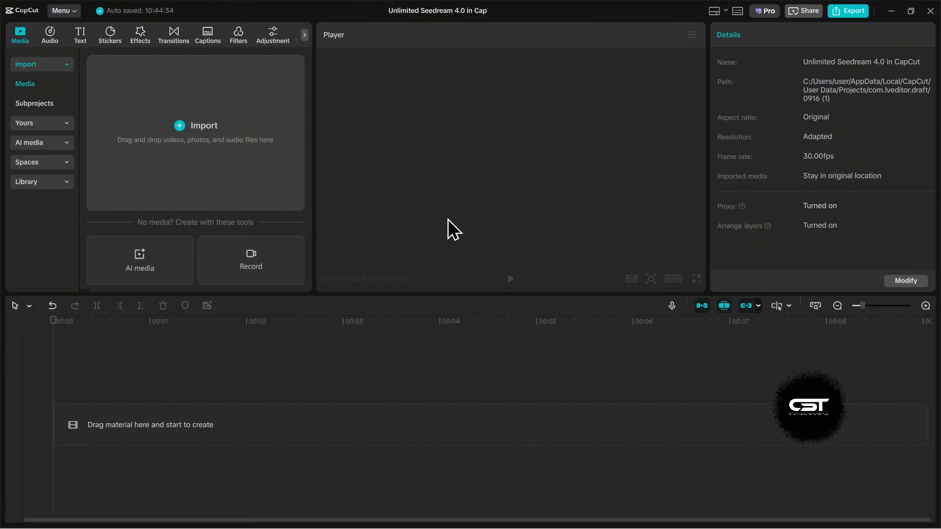
mouse_move(451, 222)
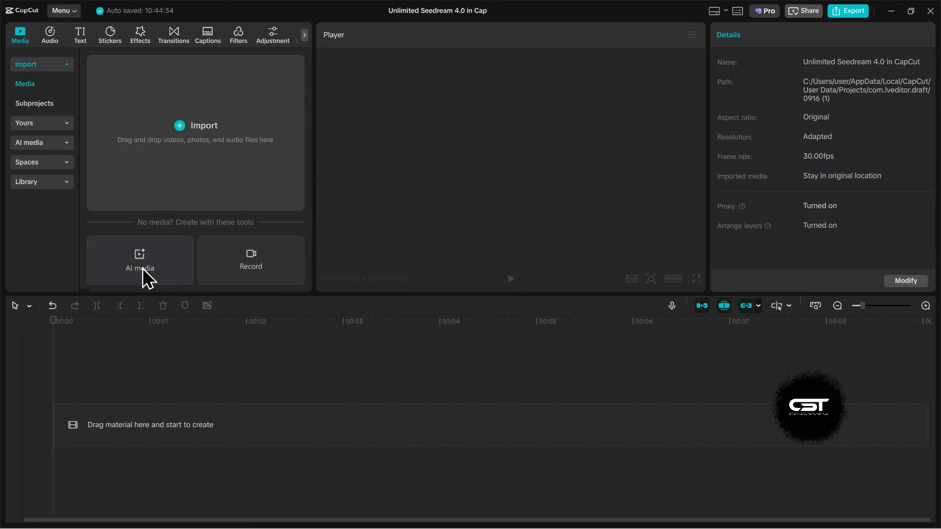
Bring up the AI media image generator from the empty Media import area
click(139, 267)
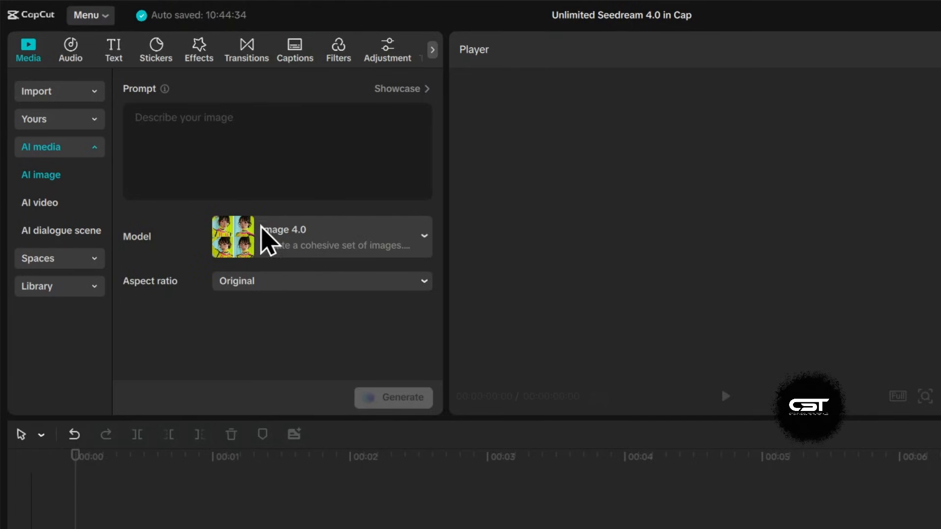
Keep the Image 4.0 model and set the aspect ratio to 9:16 portrait
click(321, 236)
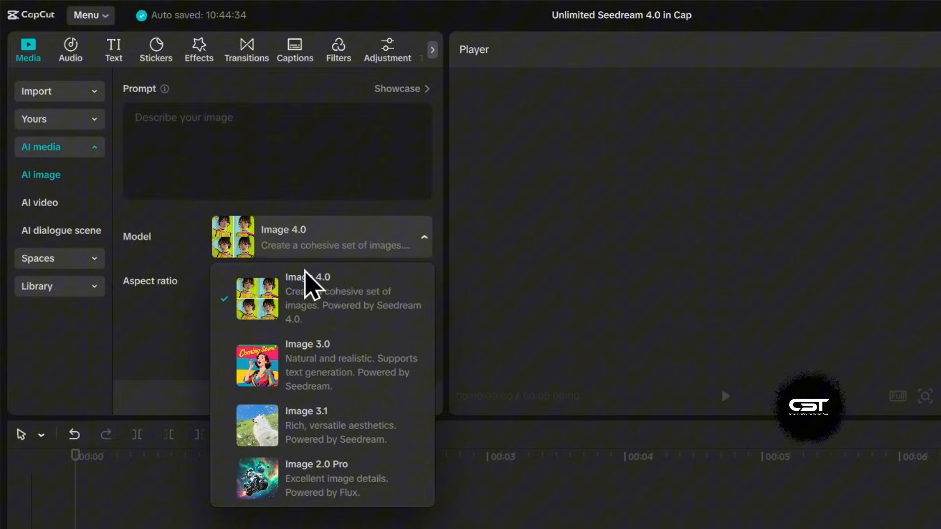
mouse_move(339, 300)
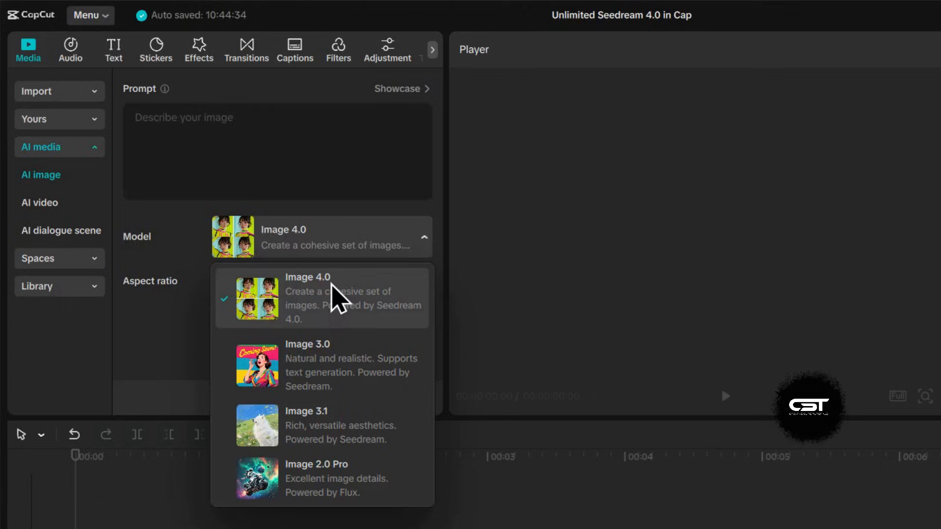
mouse_move(336, 306)
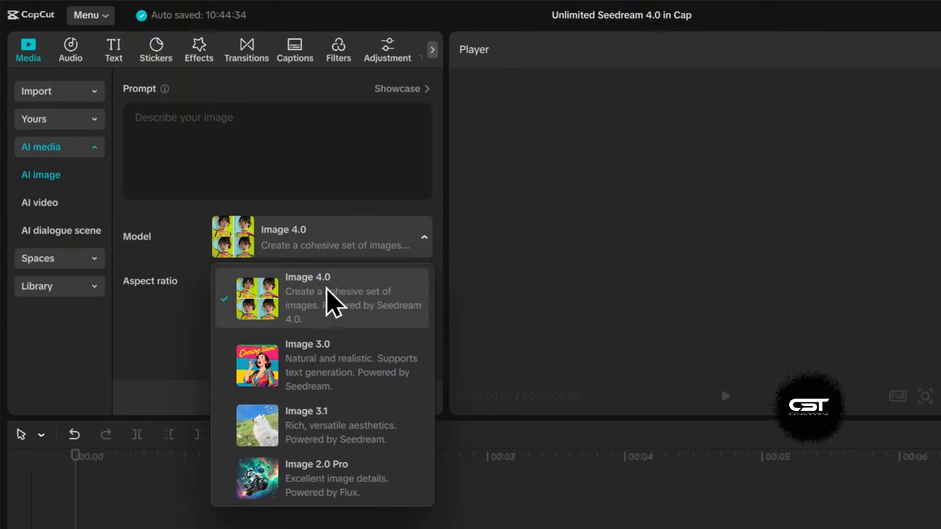
click(307, 298)
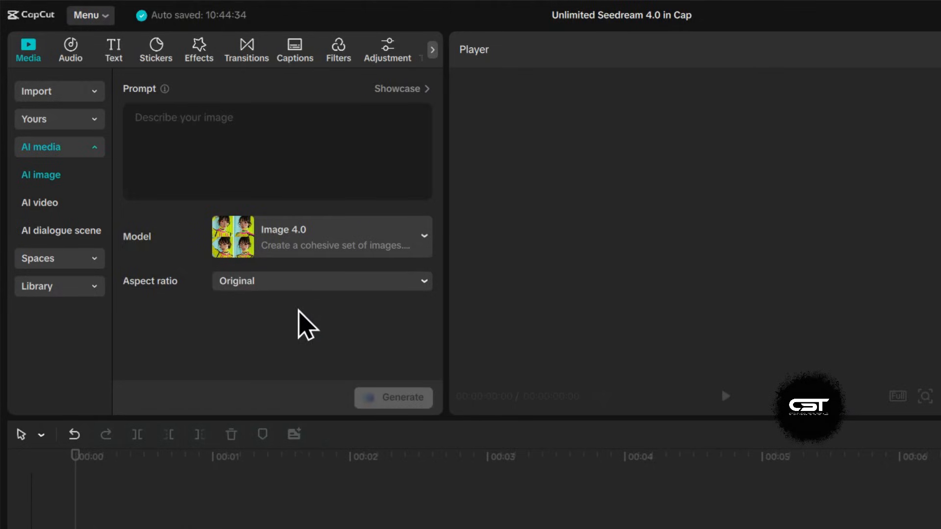
click(321, 280)
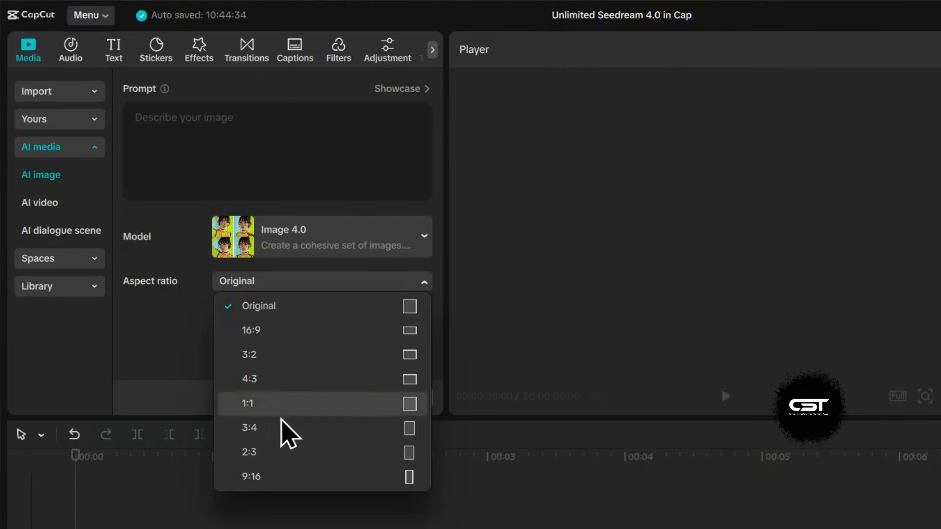
mouse_move(282, 469)
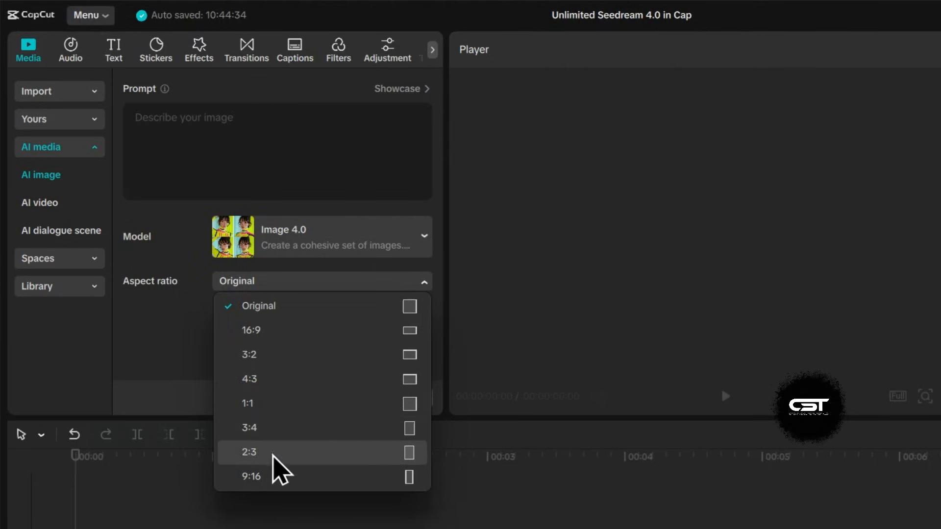
click(251, 476)
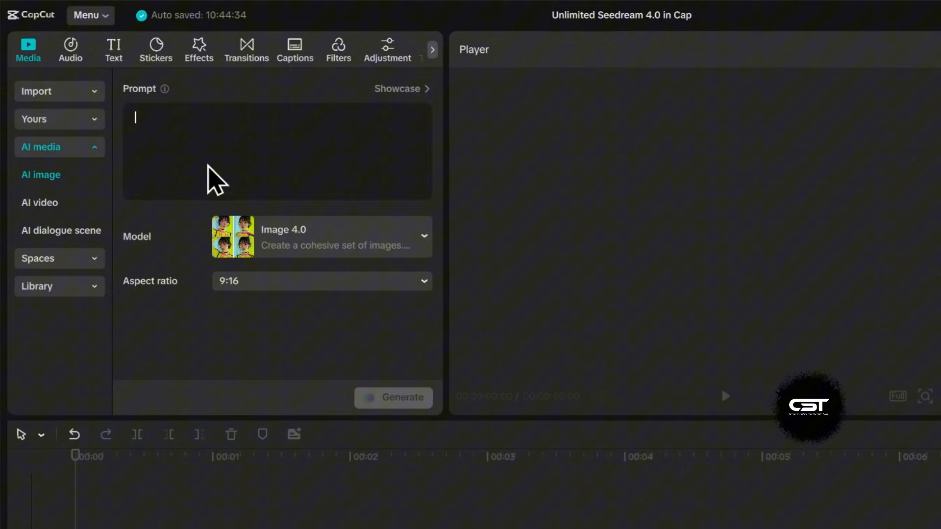
mouse_move(161, 143)
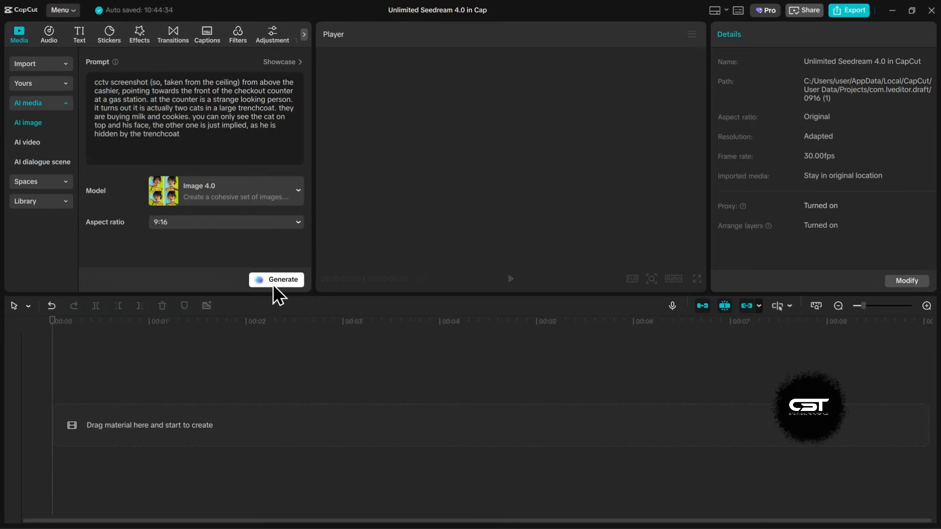
Generate the trenchcoat-cat CCTV images, preview the third and fourth, and keep the first on the clip
click(277, 280)
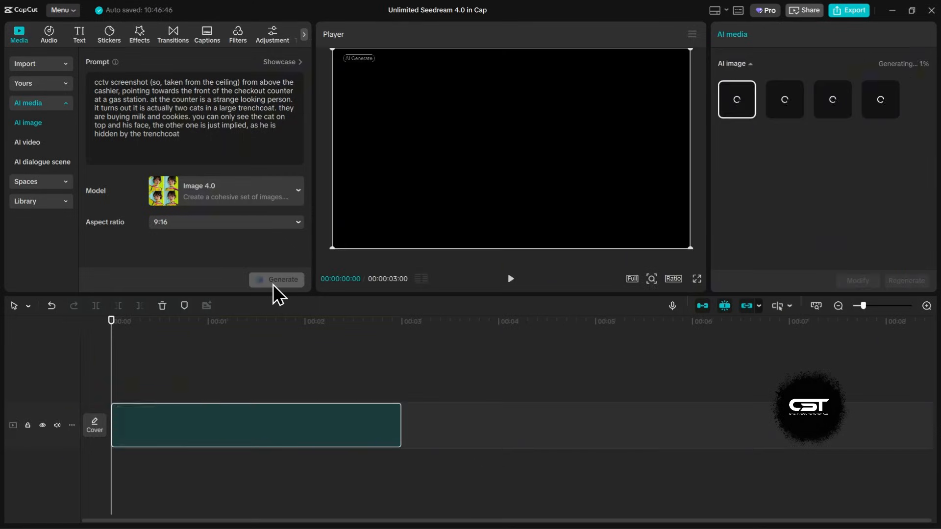
click(276, 280)
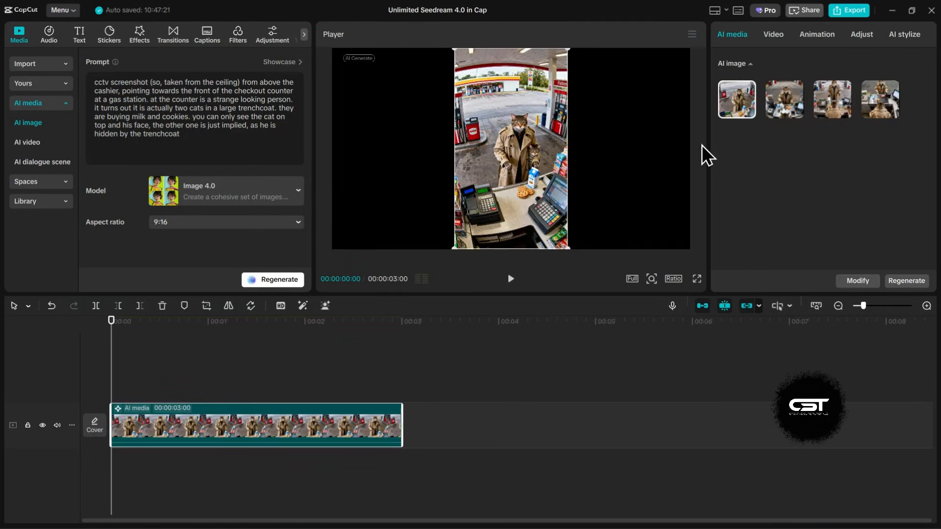
mouse_move(558, 180)
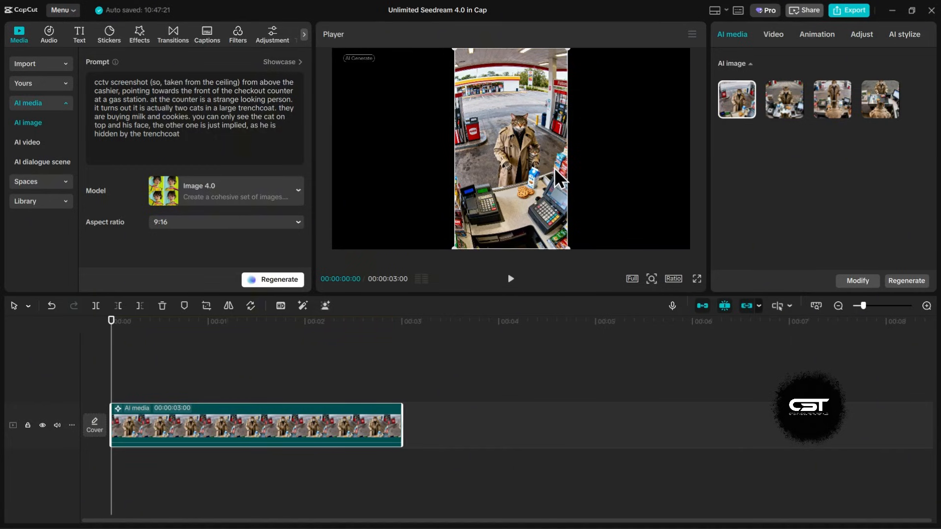
click(783, 99)
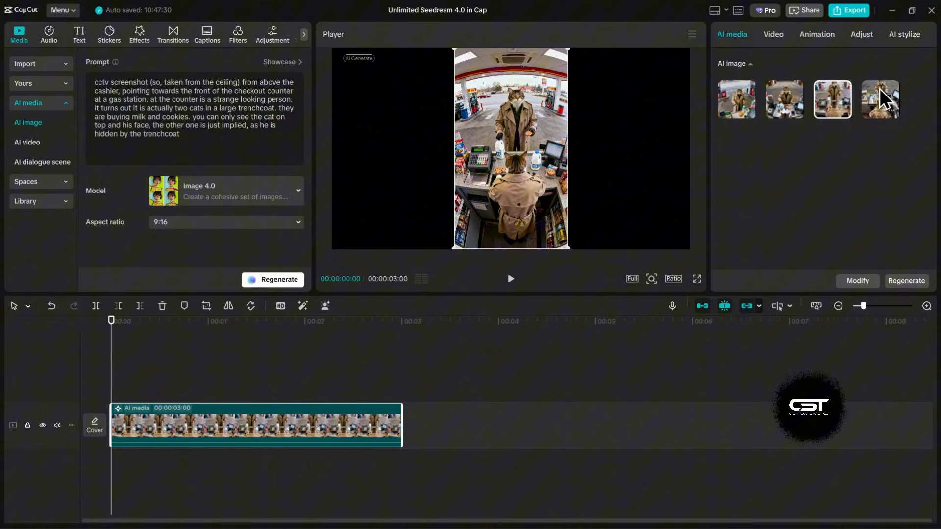
click(880, 99)
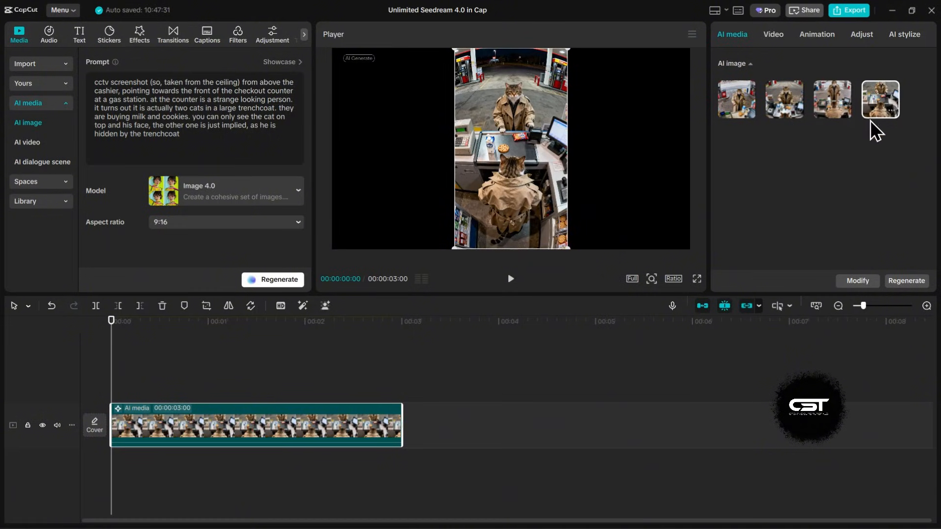
click(696, 278)
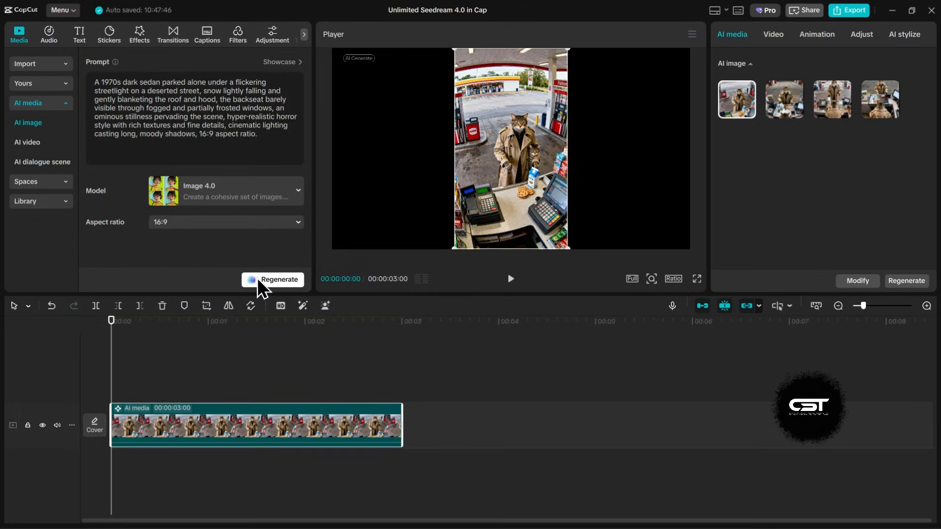
Generate the snowy 1970s sedan images, preview the second and third, keep the first, and start a new prompt
click(278, 280)
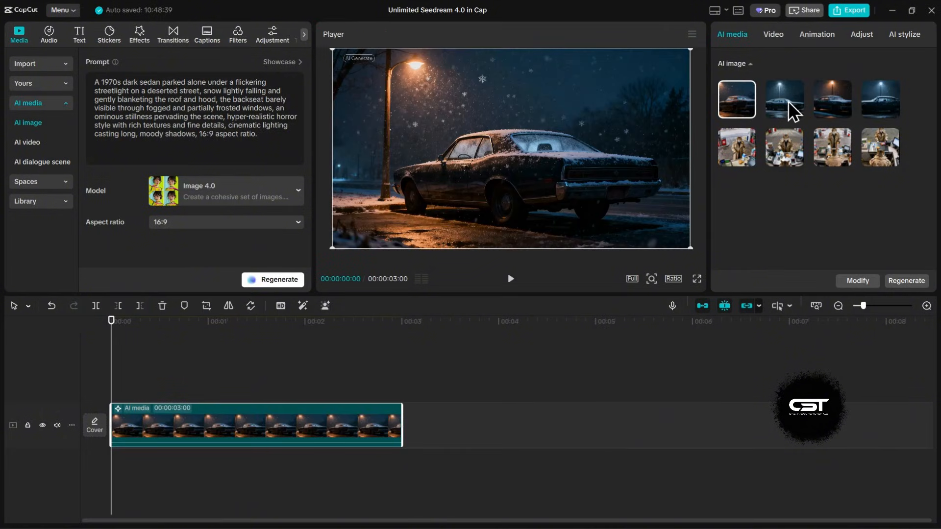
click(783, 99)
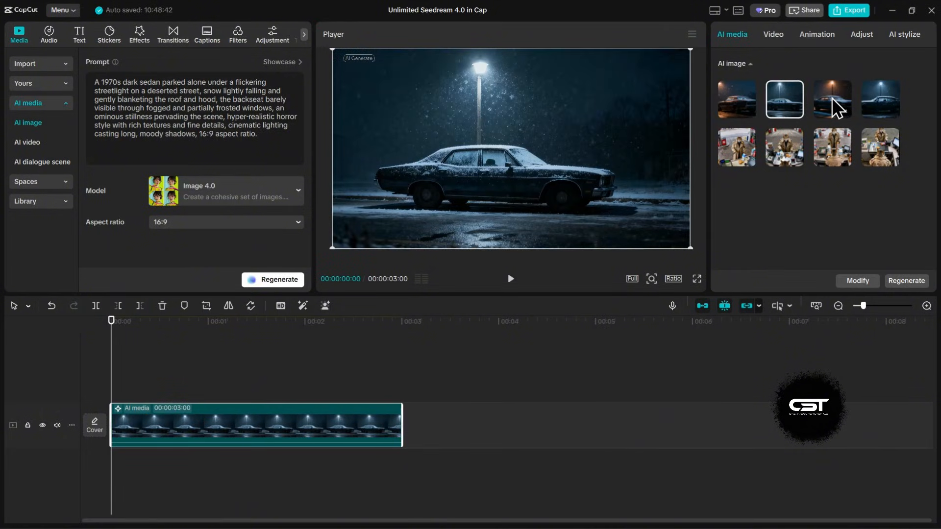
click(831, 99)
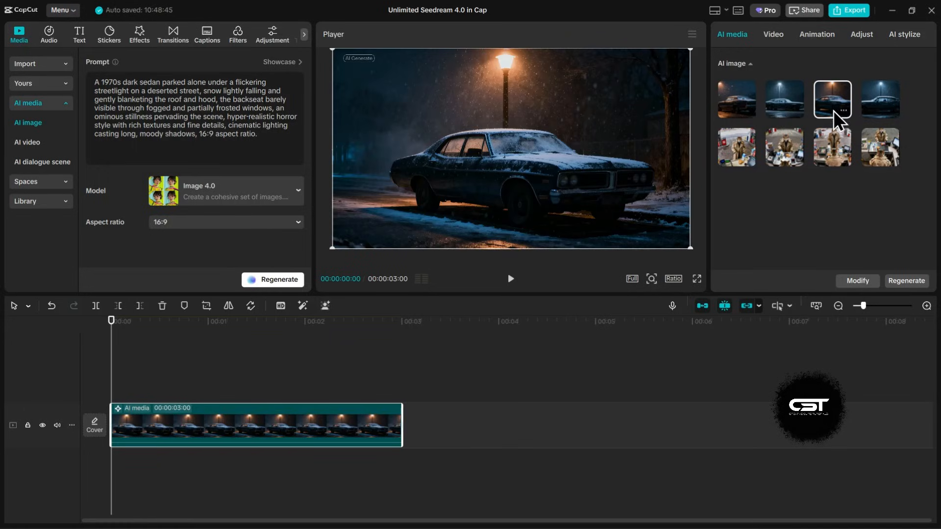
click(735, 99)
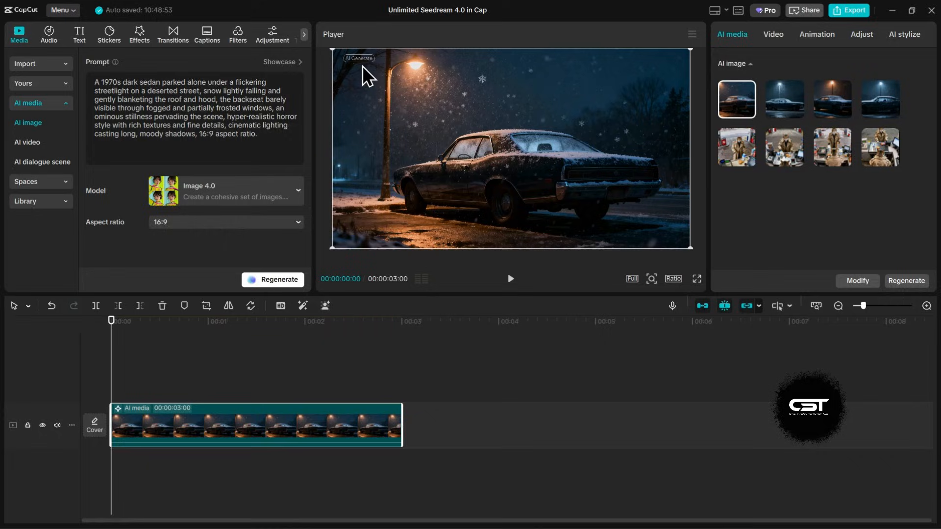
click(195, 115)
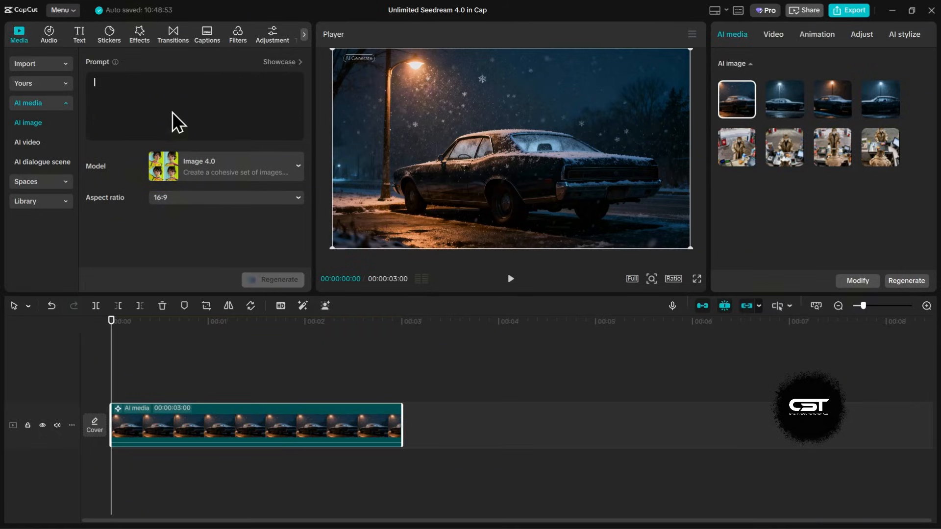
Enter the café-counter businesswoman prompt, set 9:16 portrait, and generate new images
text(A girl in a business suit stands at a café counter, one hand inside her large black tote bag, searching for her card. Minimalist setting, neutral tones, and overhead lighting. iPhone perspective.)
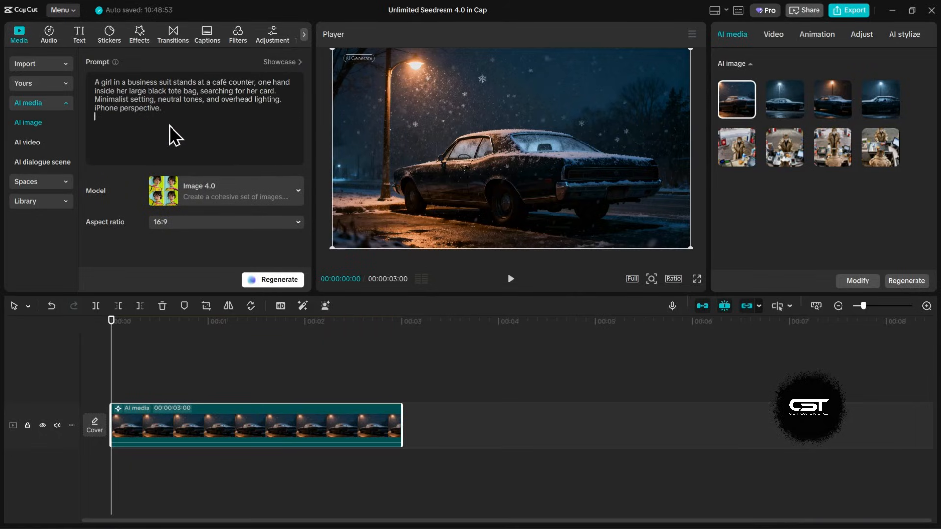
click(225, 221)
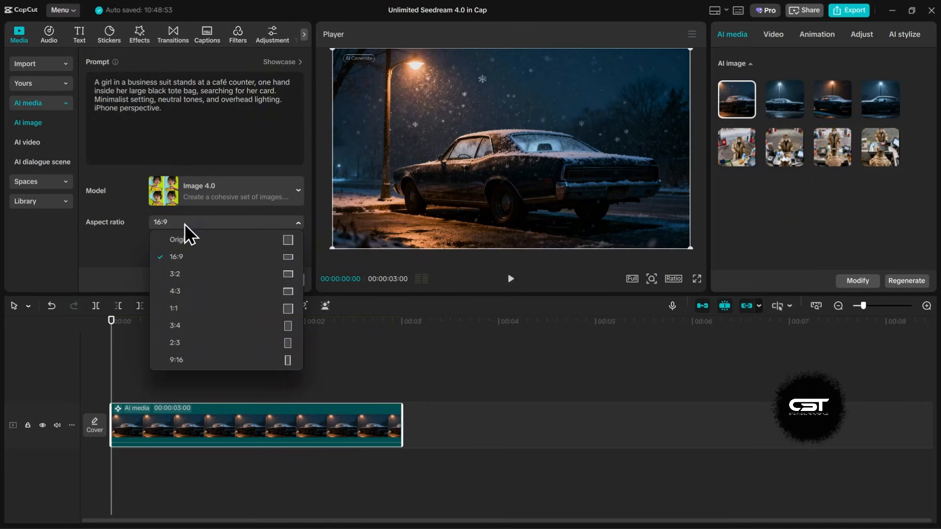
mouse_move(198, 325)
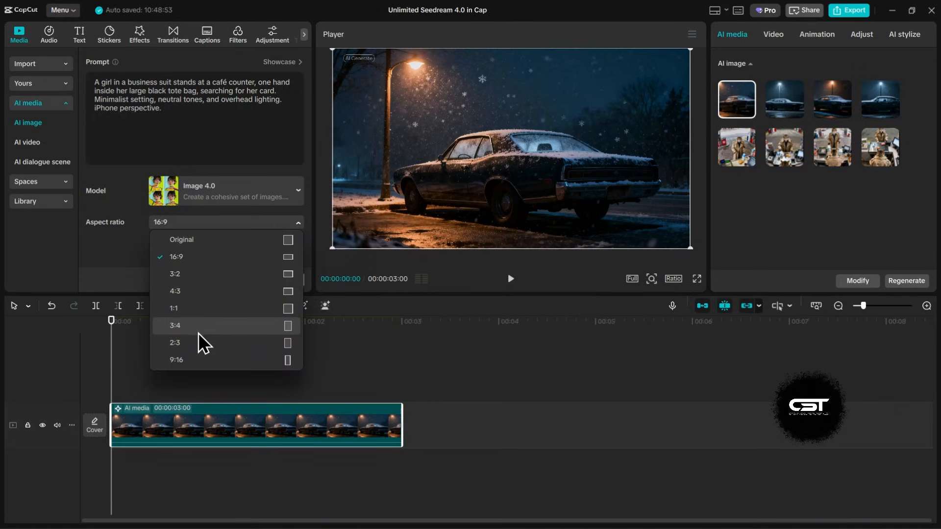
click(176, 359)
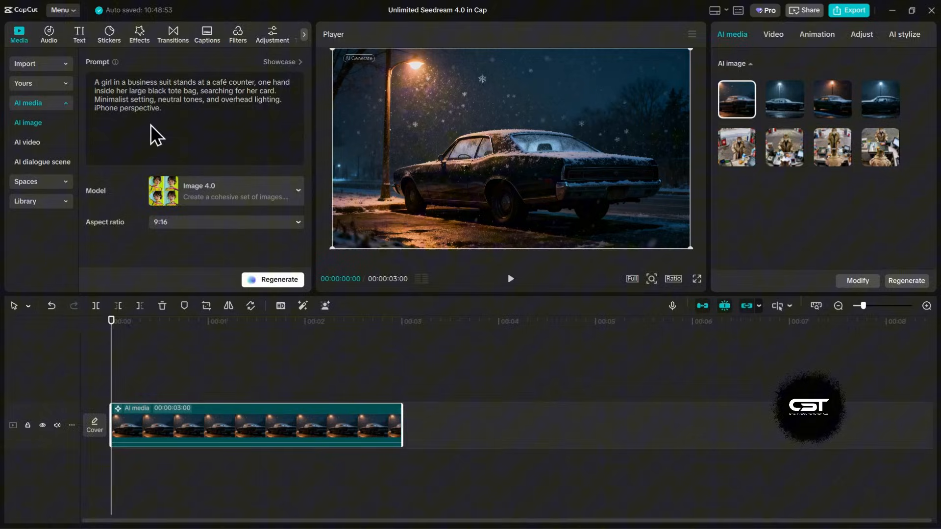
click(278, 278)
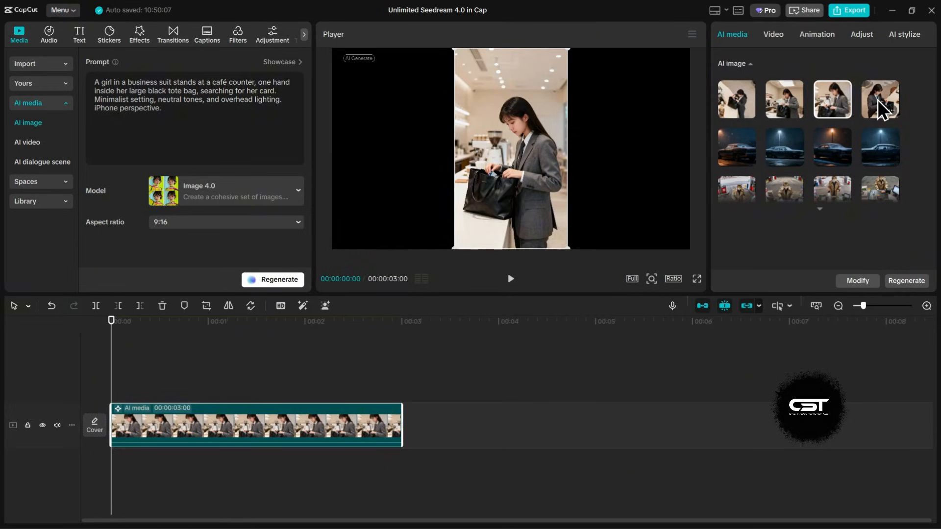
Preview the fourth businesswoman image, return to the first, then preview the snowy sedan image
click(880, 99)
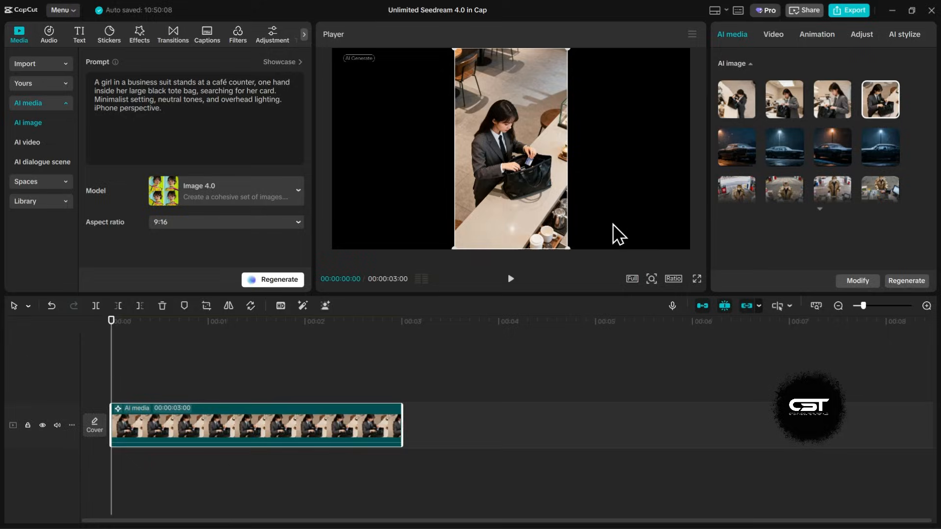
click(696, 278)
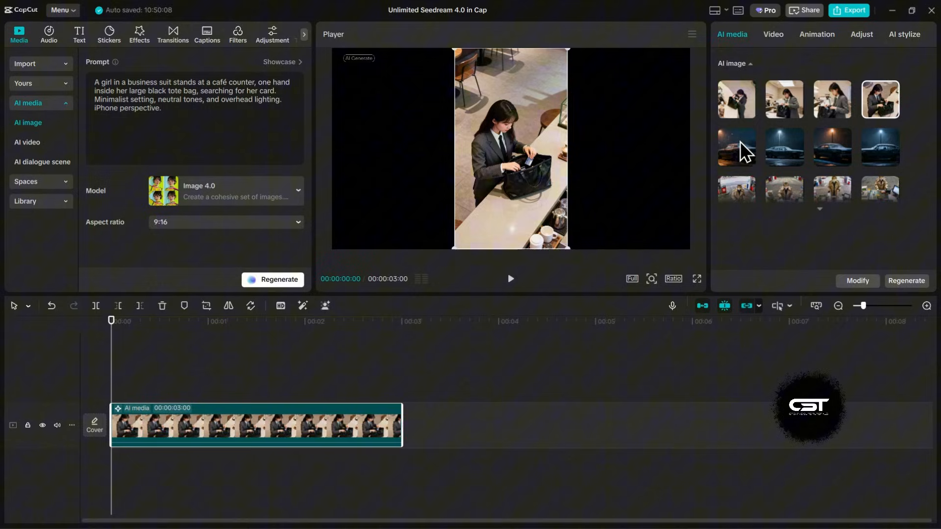
click(735, 147)
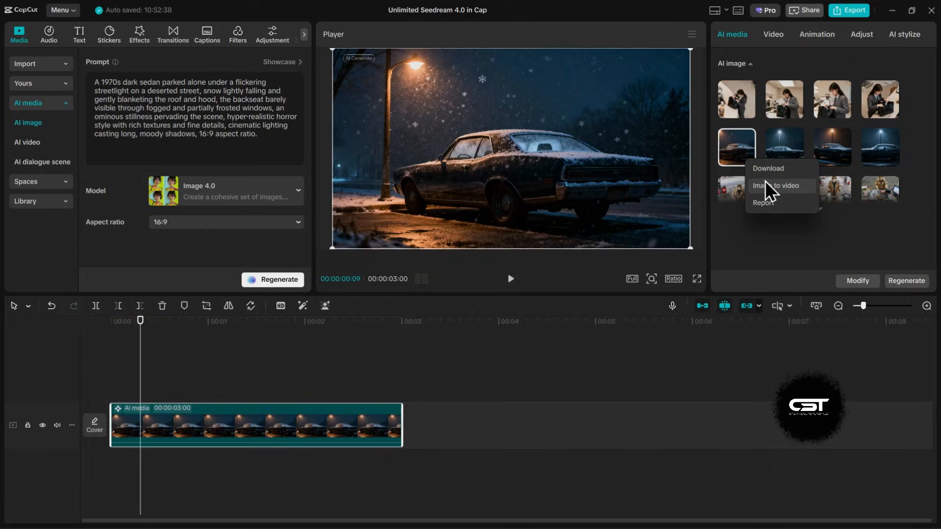
mouse_move(768, 168)
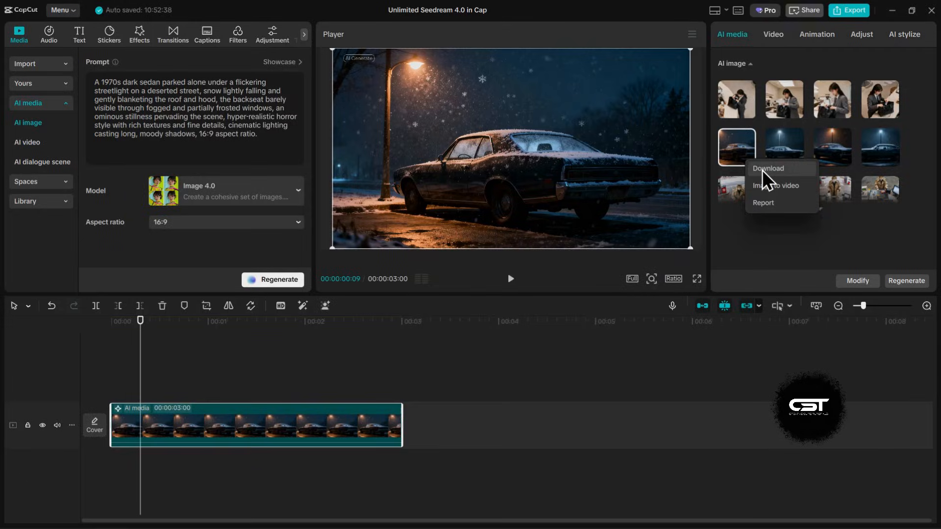
Download the snowy sedan image so it opens in Microsoft Photos
click(769, 169)
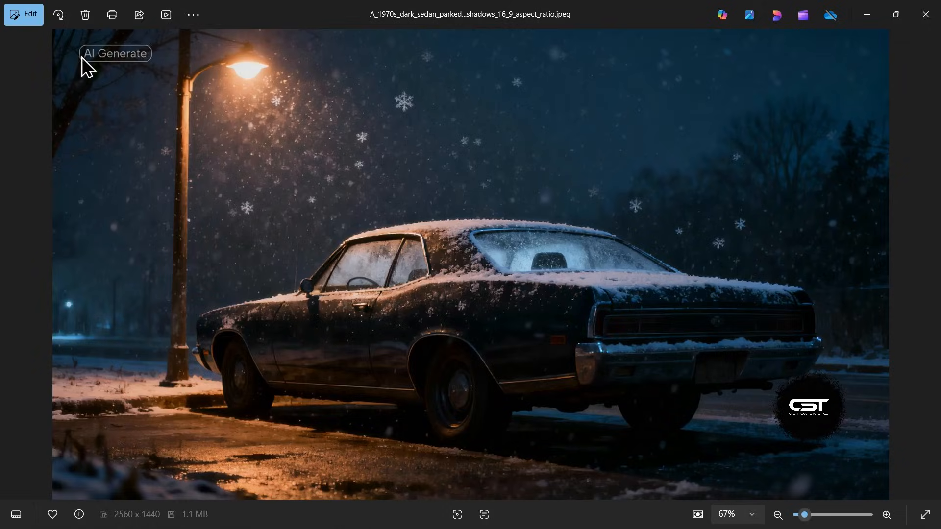
Use Generative Erase to brush away the AI Generate watermark in the top-left corner
click(24, 14)
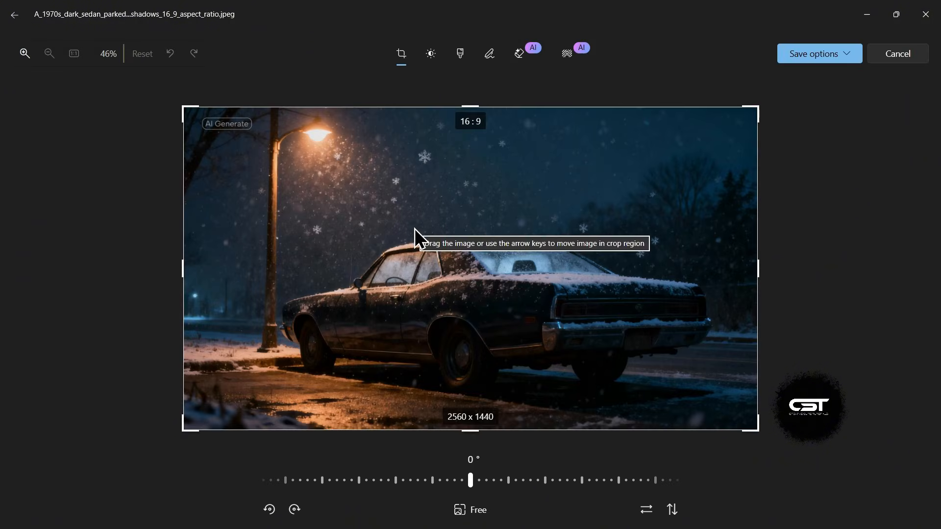
click(519, 51)
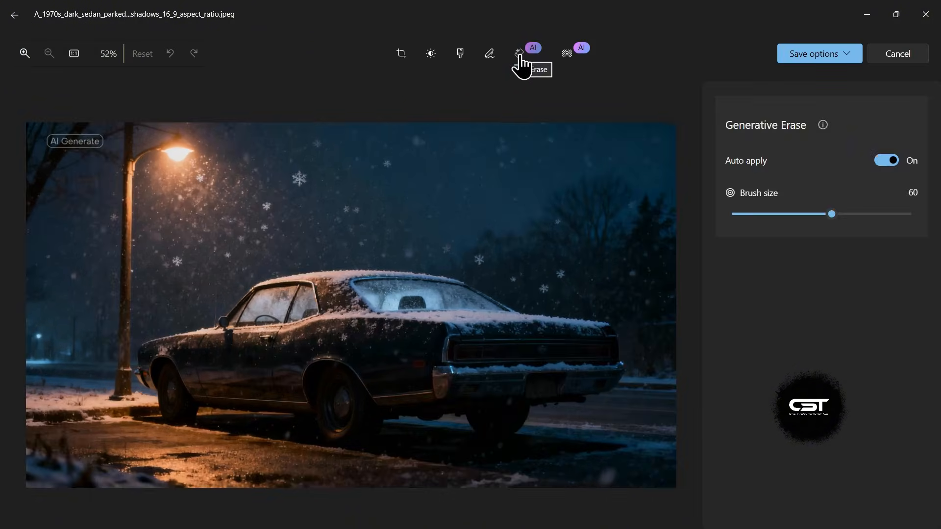
click(518, 53)
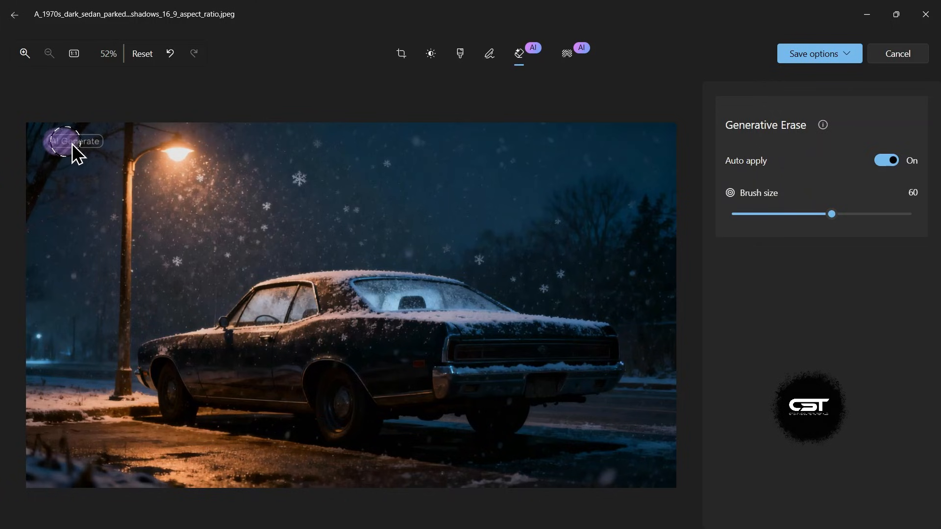
click(78, 142)
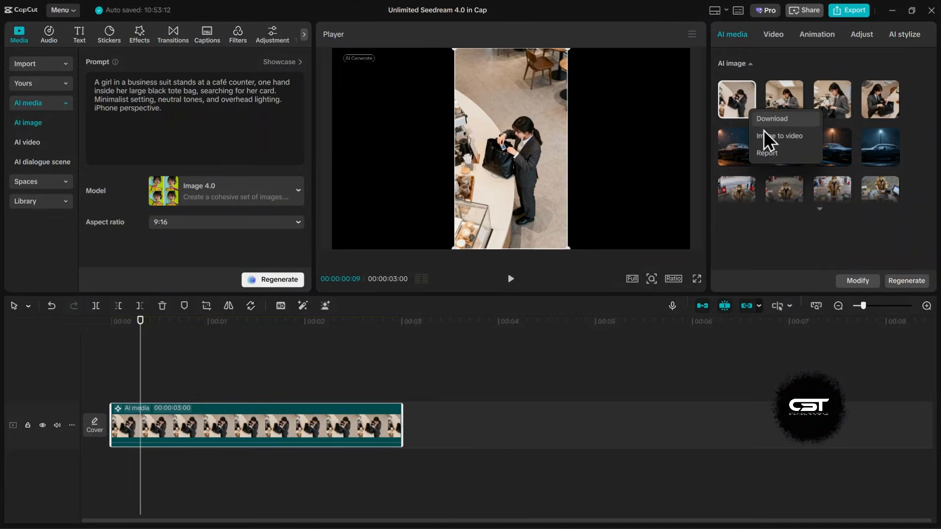
Start an image-to-video of the first businesswoman image with Video 2.0 and a slow cinematic zoom prompt
click(778, 135)
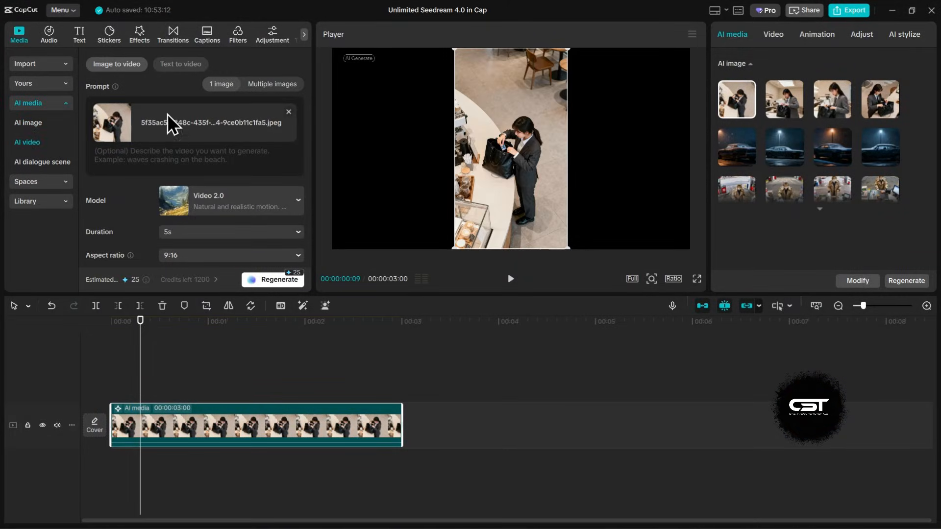
mouse_move(221, 207)
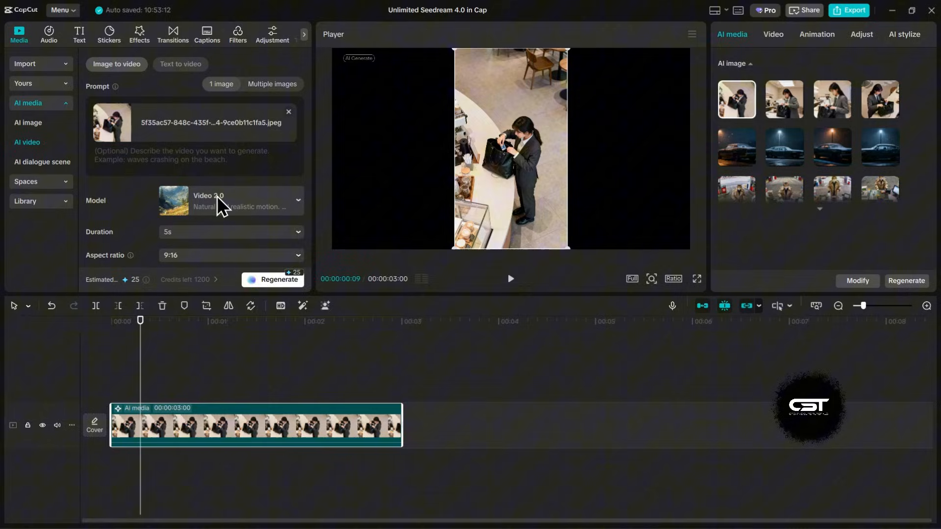
click(230, 201)
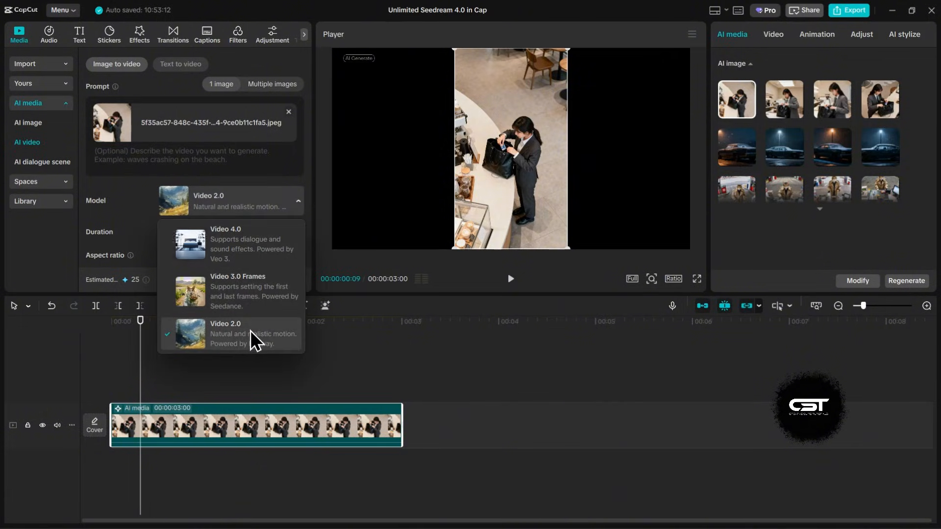
click(225, 333)
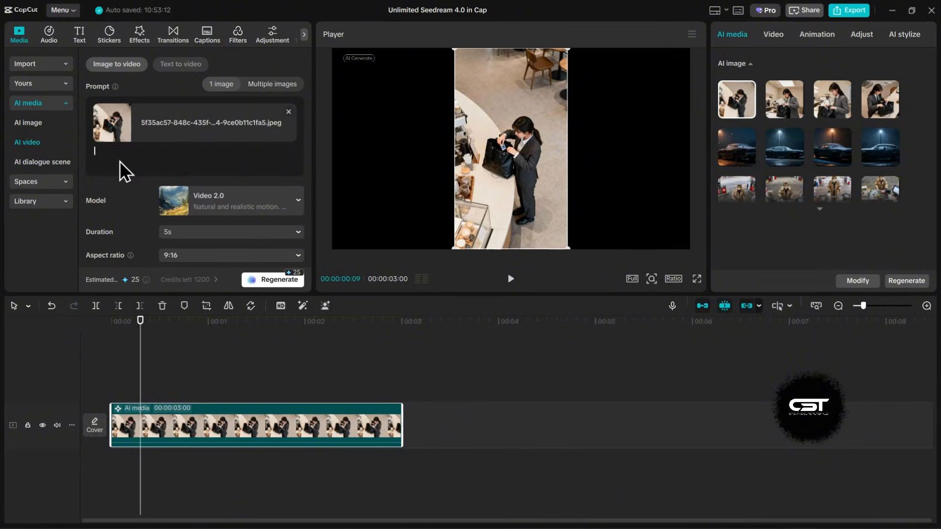
text(Slow cinematic zoom into the girl)
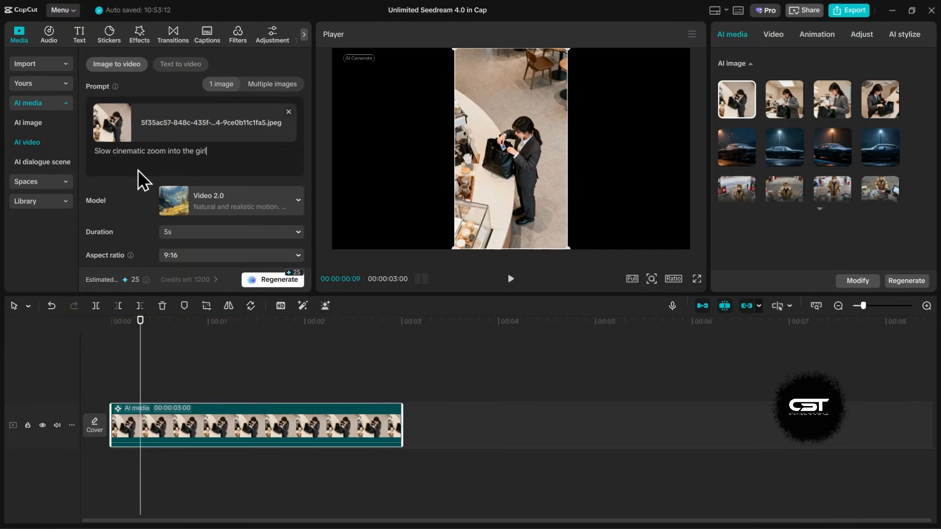
click(277, 279)
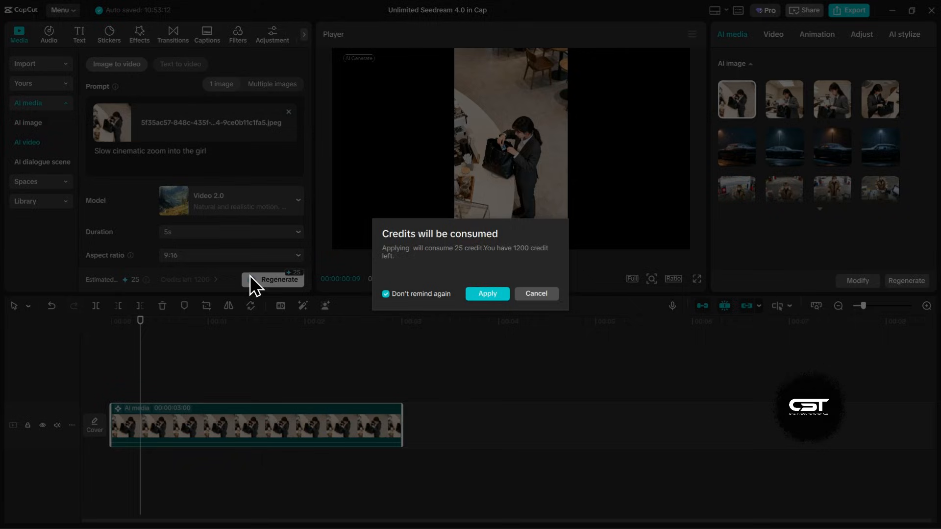
Confirm spending 25 credits to generate the 5-second businesswoman video clip
click(487, 293)
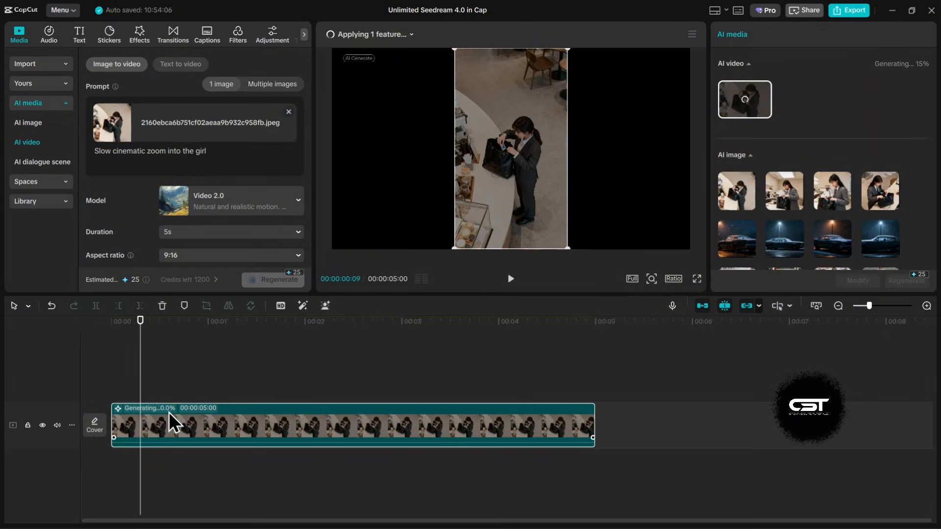
mouse_move(210, 343)
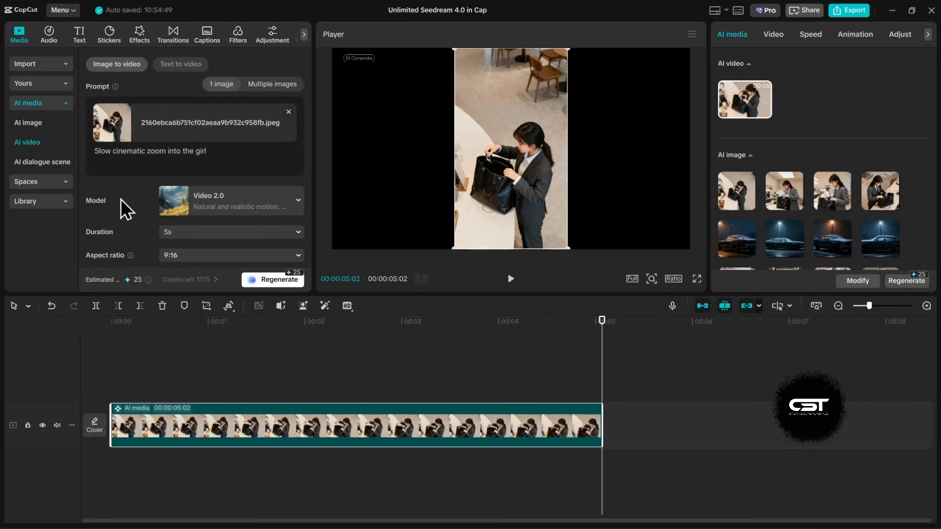
mouse_move(465, 342)
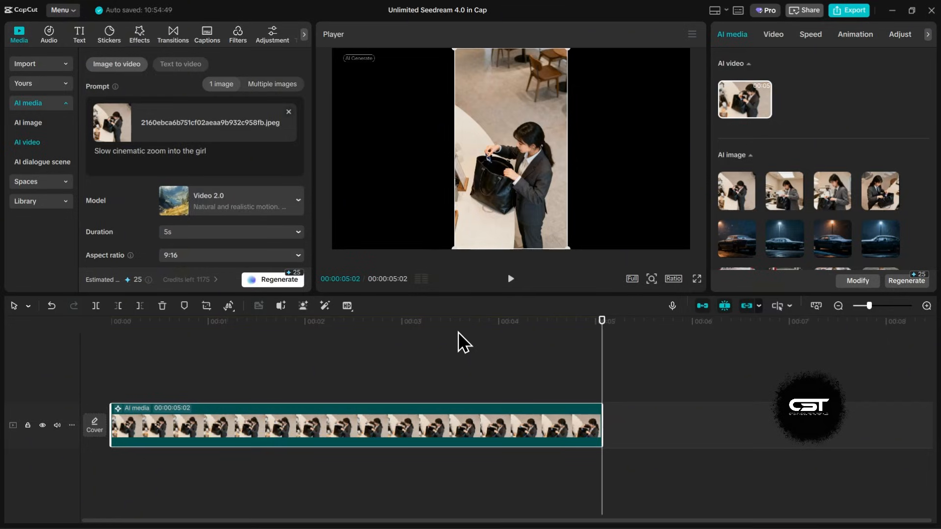
mouse_move(468, 364)
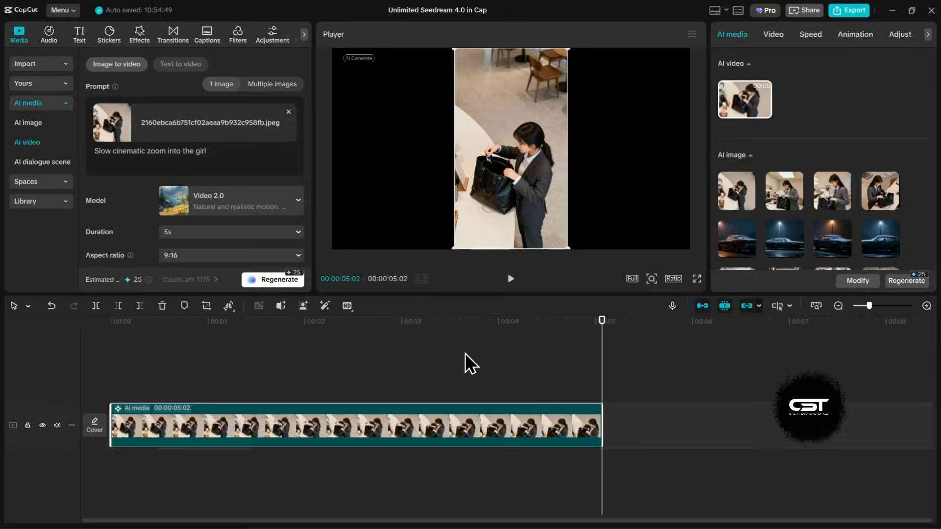